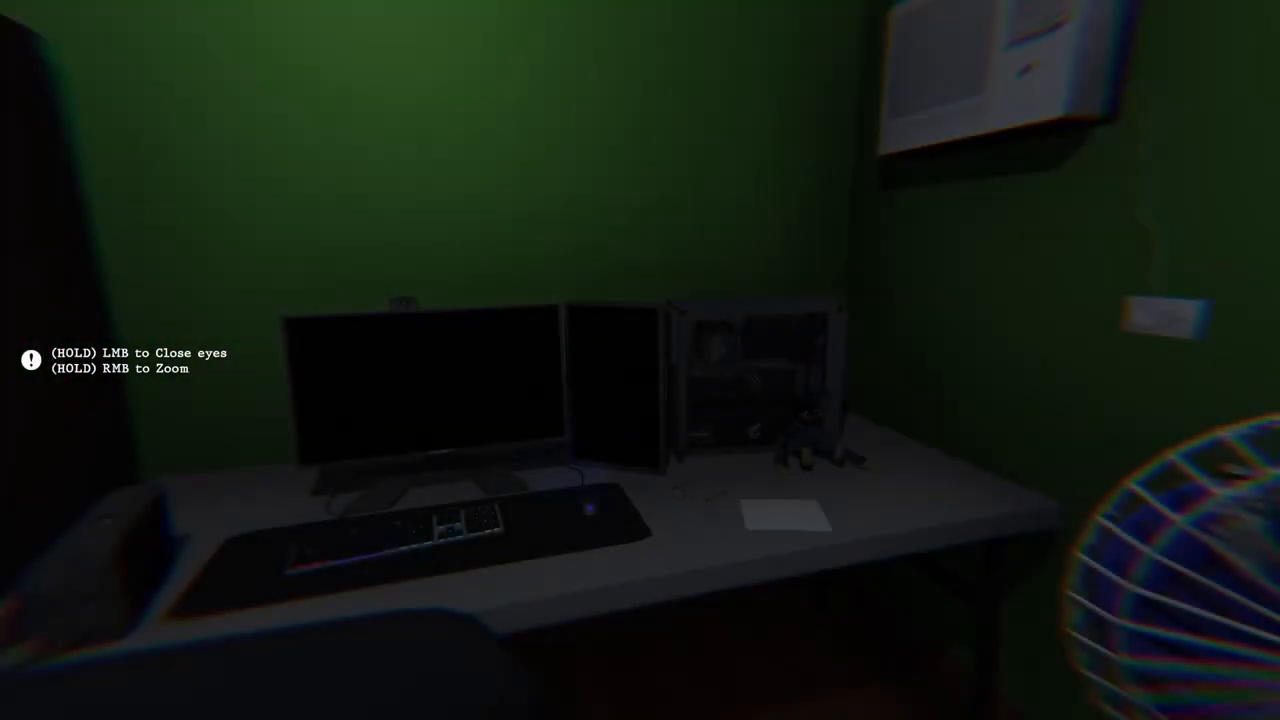
- Sit down in the chair at the bedroom desk facing the sleeping PC
click(640, 360)
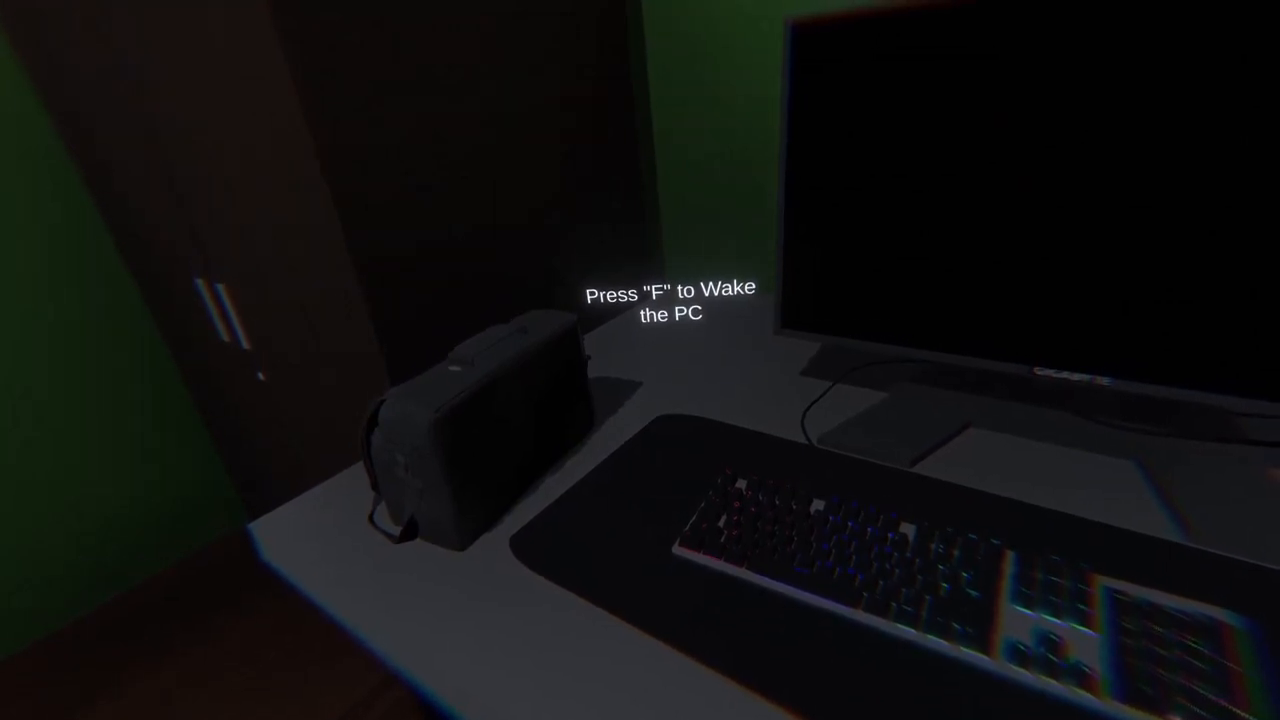
- Wake the desk computer so its monitor shows the 'Logging in...' screen
key(f)
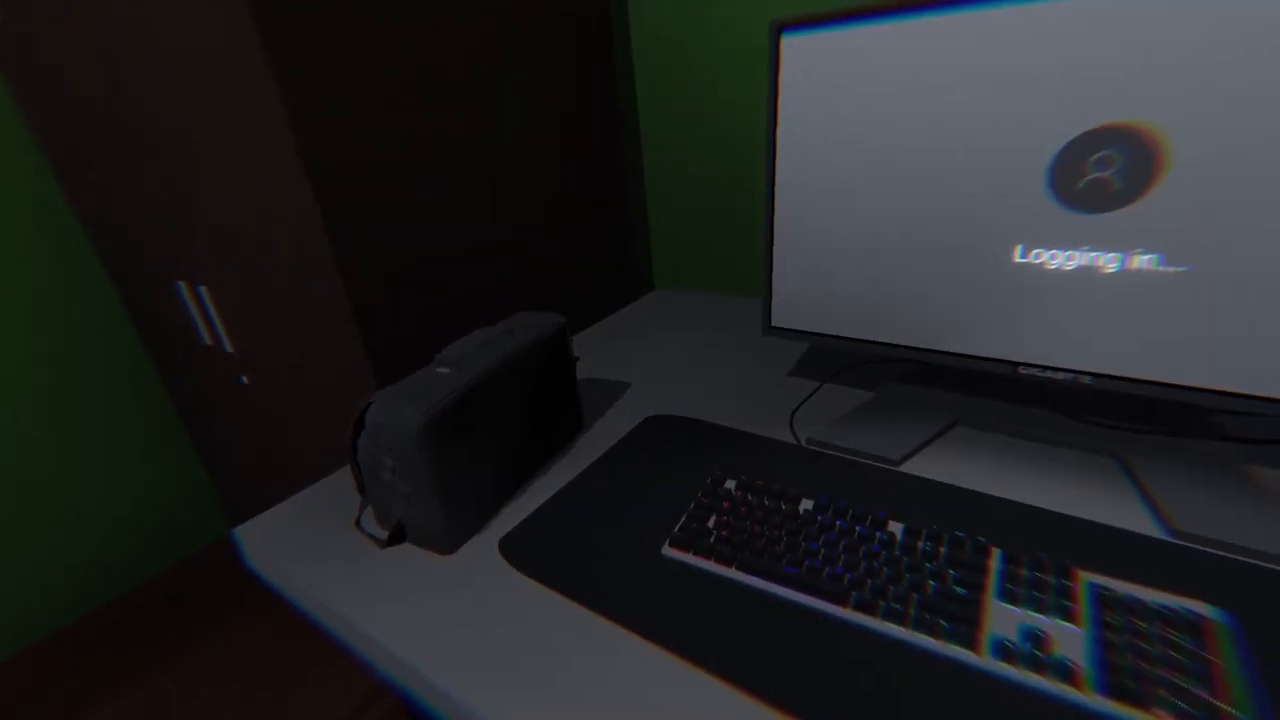